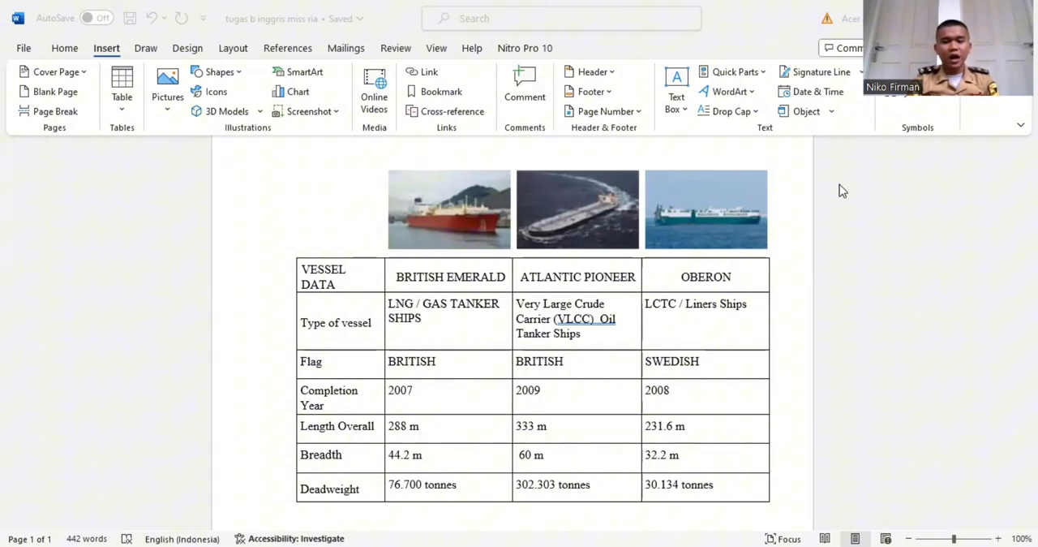
pyautogui.moveTo(655, 204)
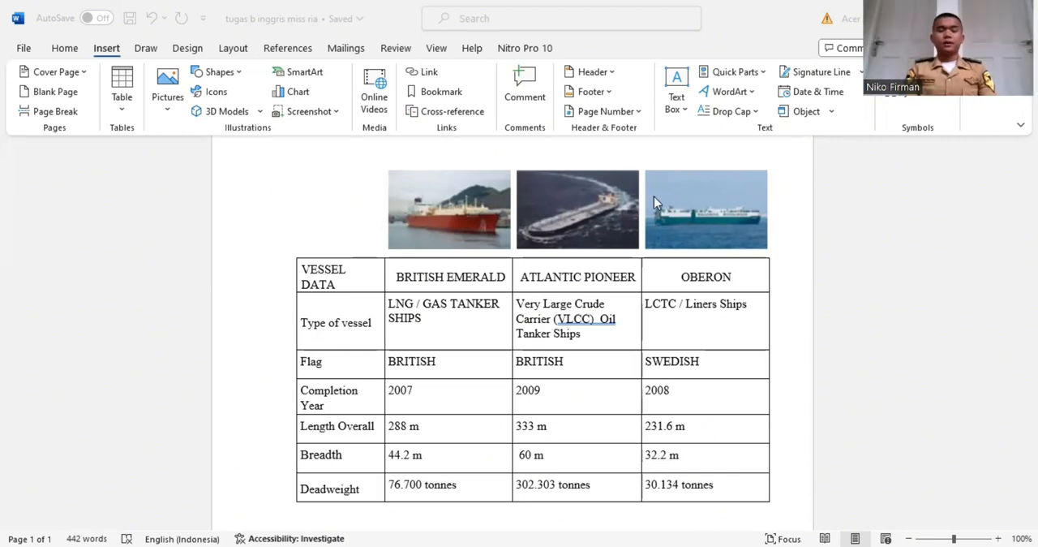